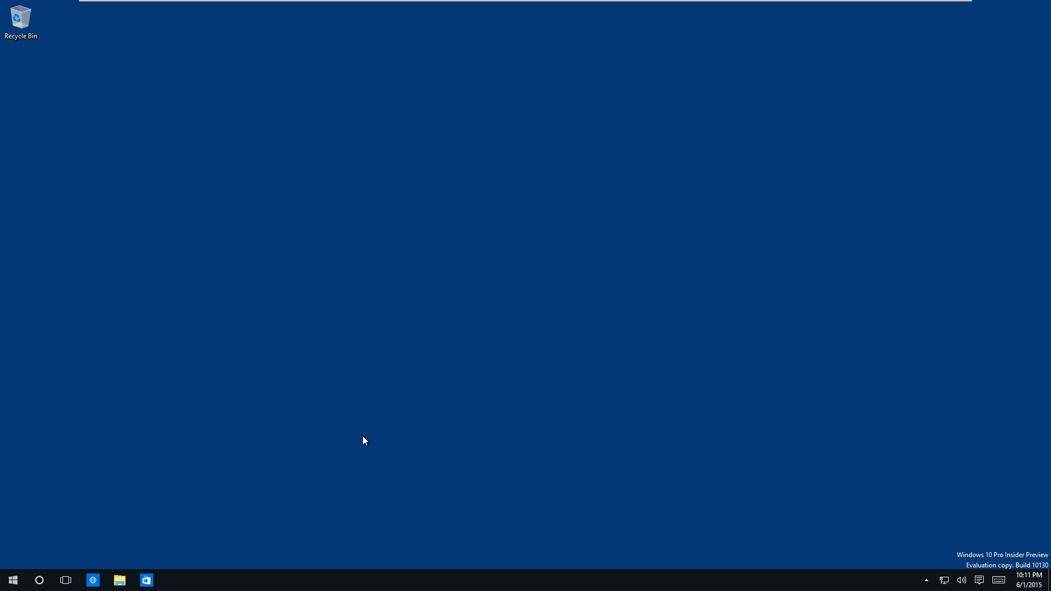
mouse_move(386, 500)
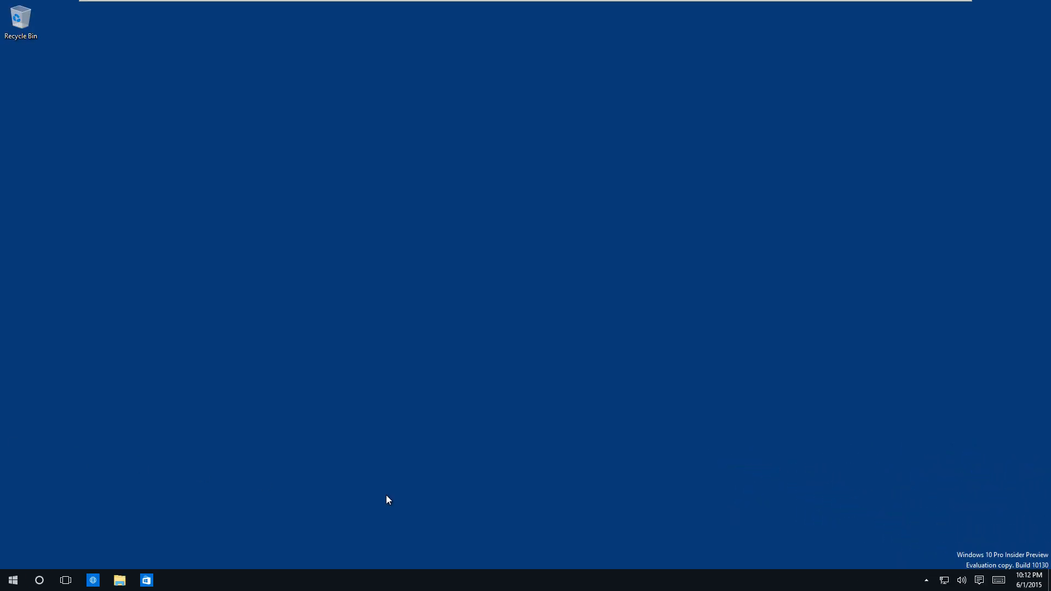
mouse_move(385, 523)
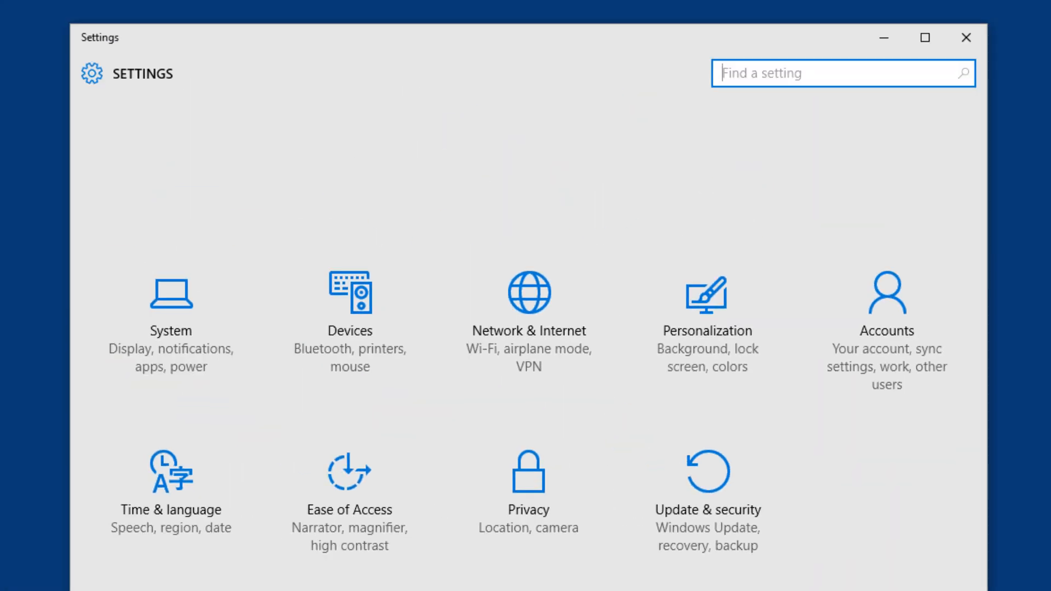
mouse_move(698, 532)
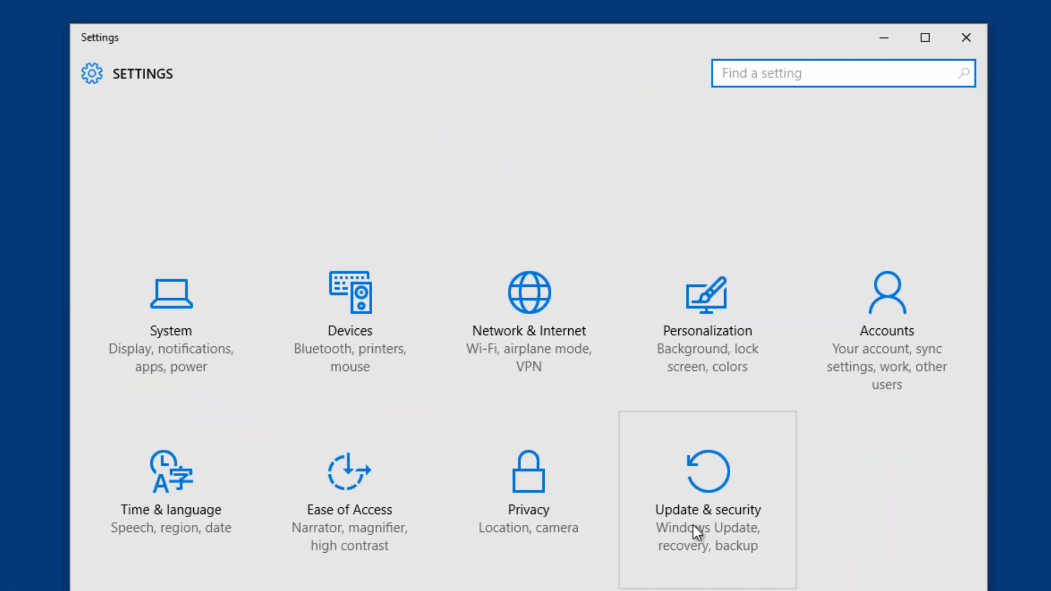
Step: Turn on 'Use full-screen Start when in the desktop', preview it, then set it back to Off
click(707, 328)
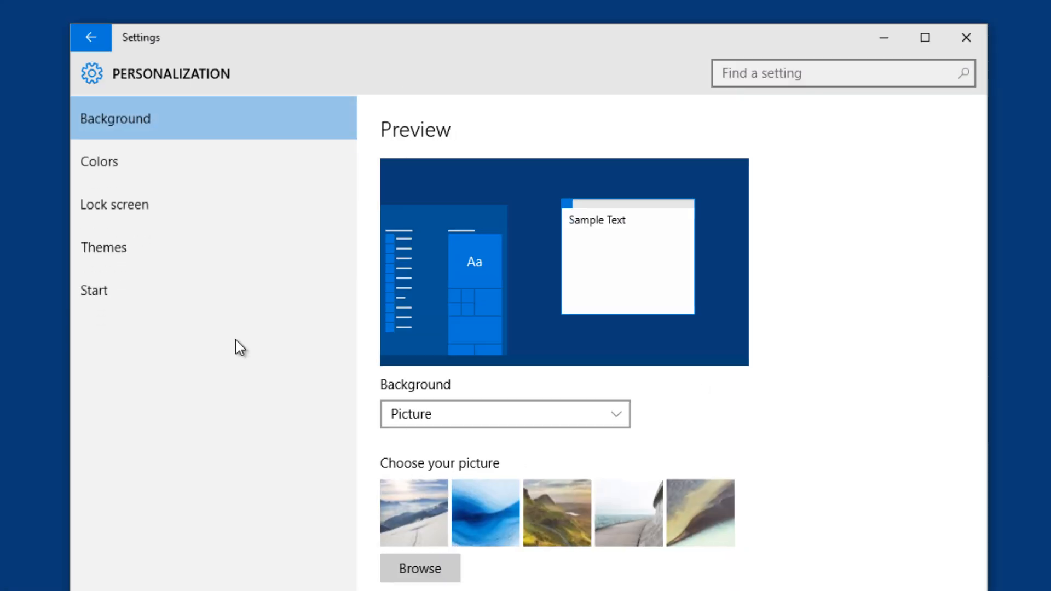
click(94, 289)
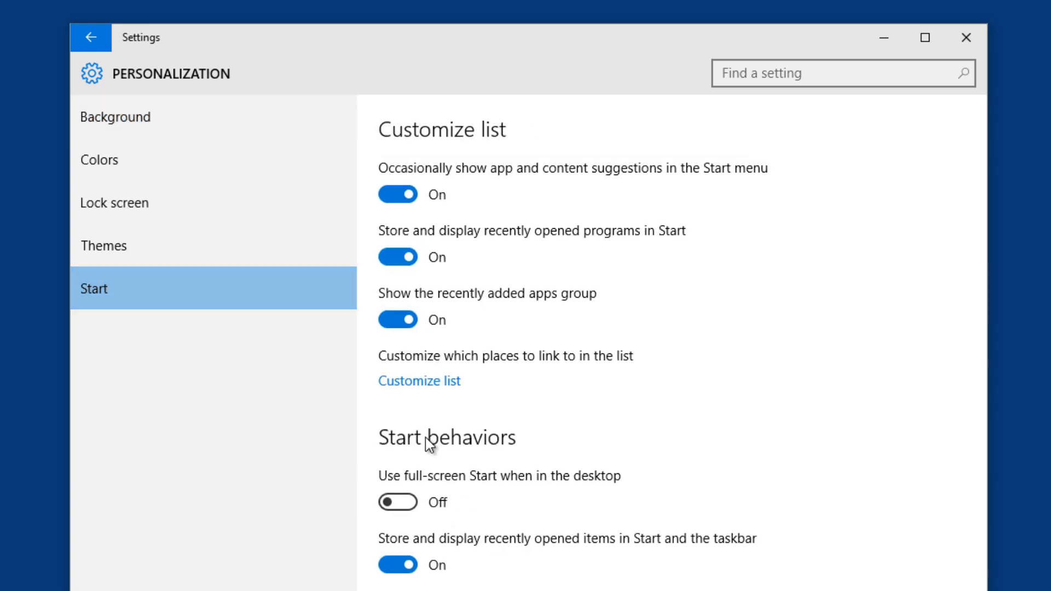
mouse_move(398, 502)
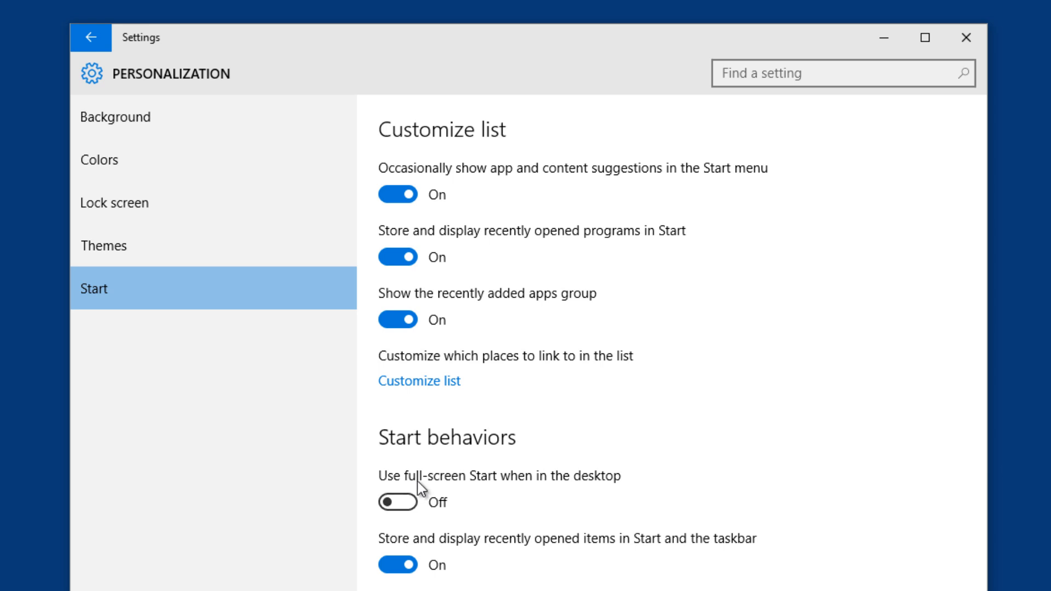
mouse_move(544, 490)
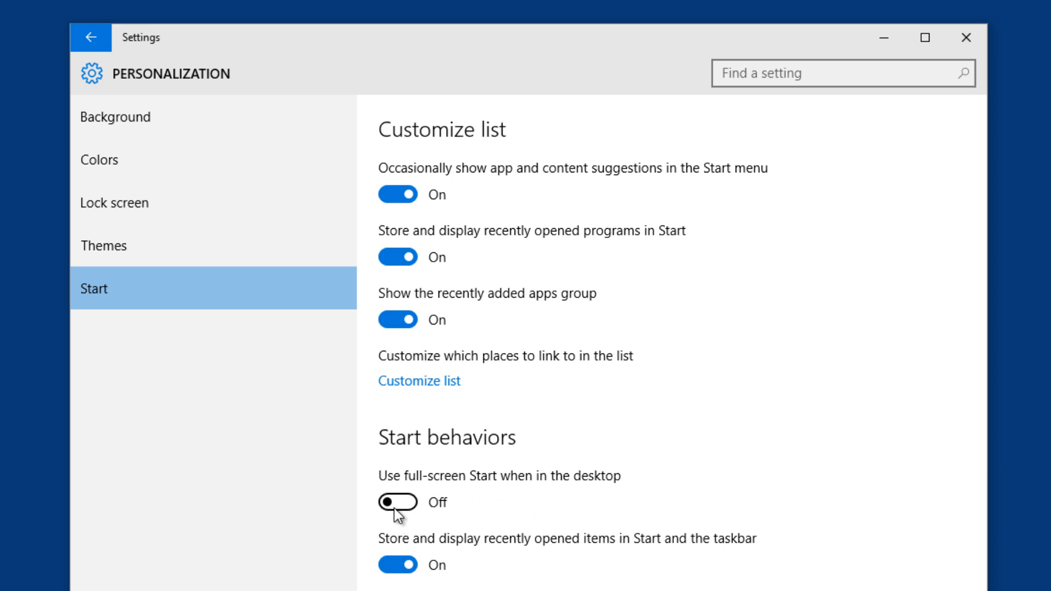
click(397, 503)
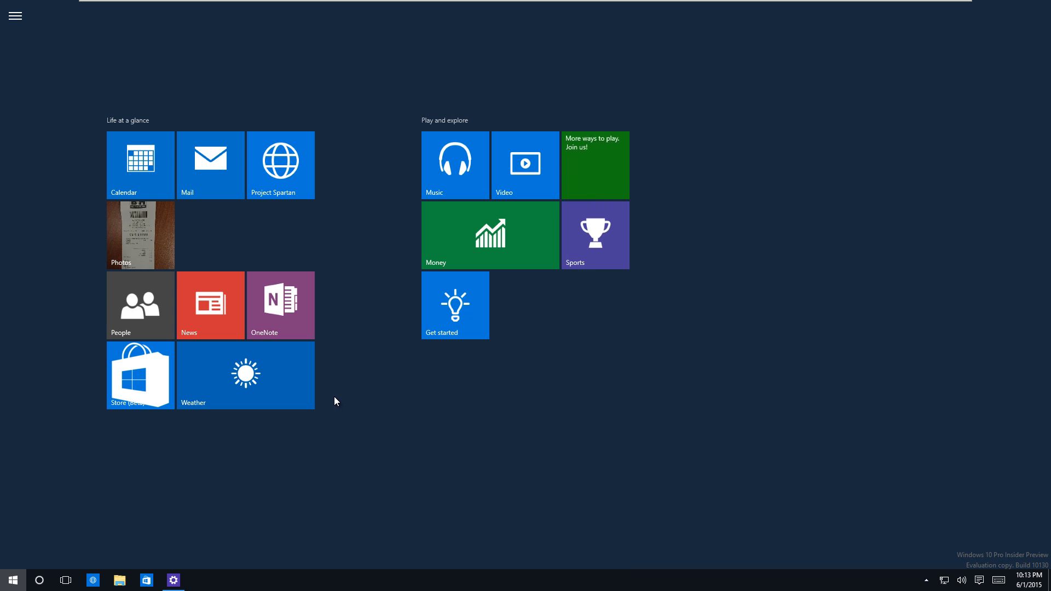
mouse_move(223, 447)
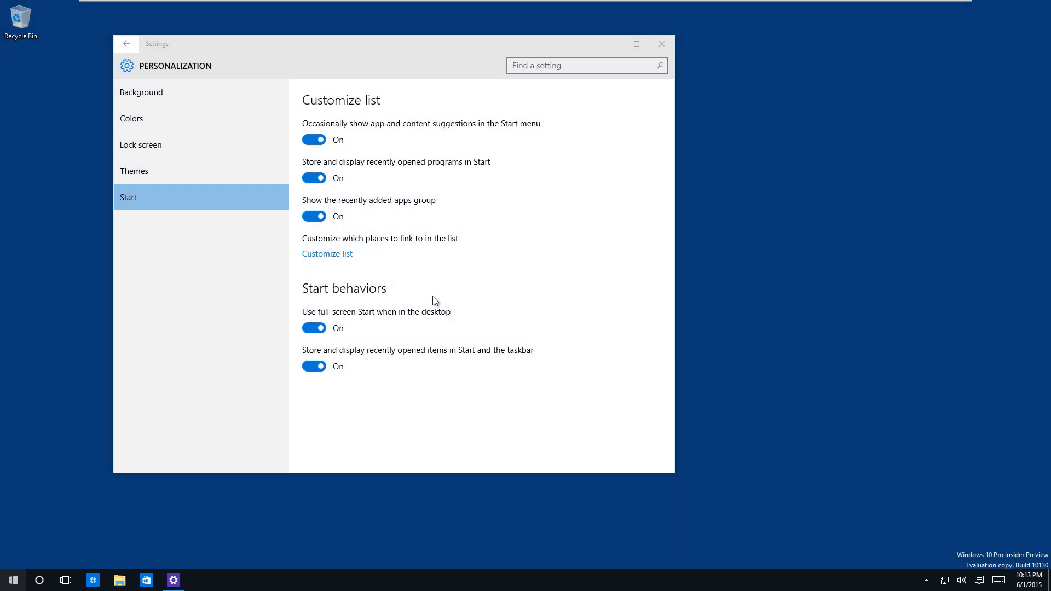
click(313, 328)
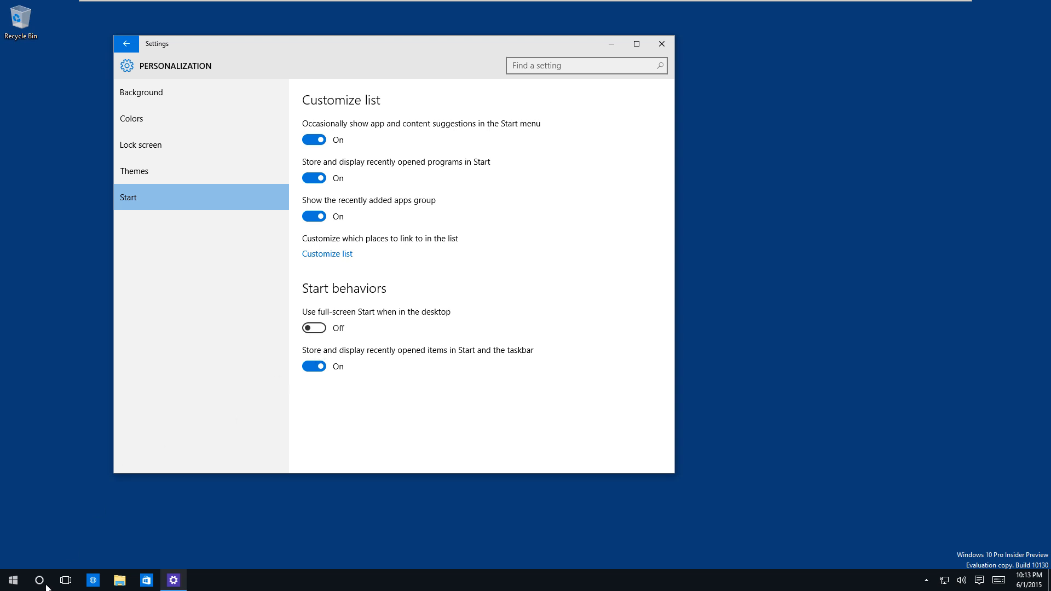
click(12, 579)
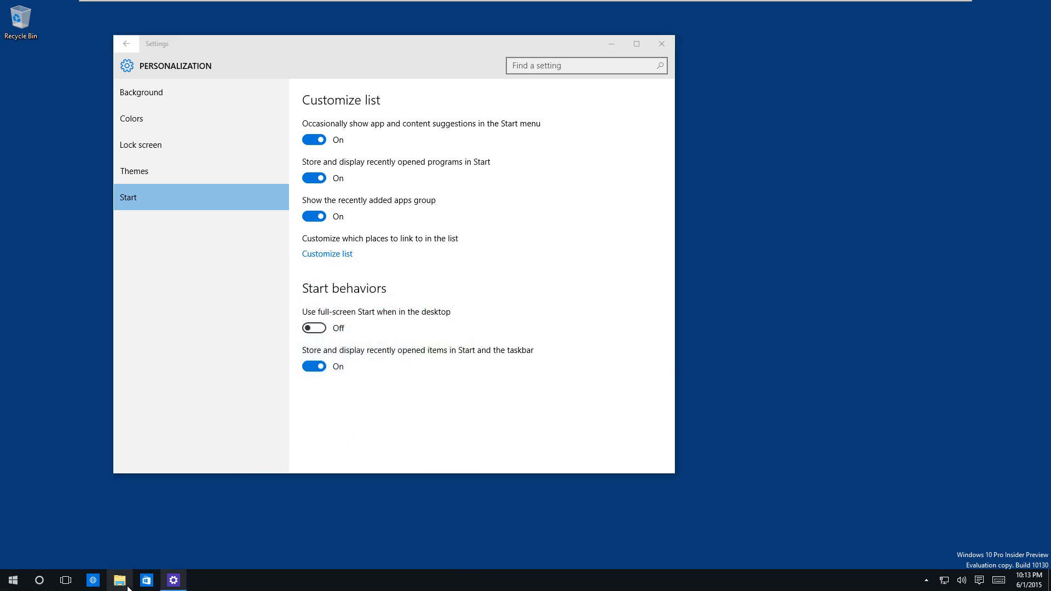
Step: Open File Explorer on Quick access and select the Desktop frequent folder
click(119, 580)
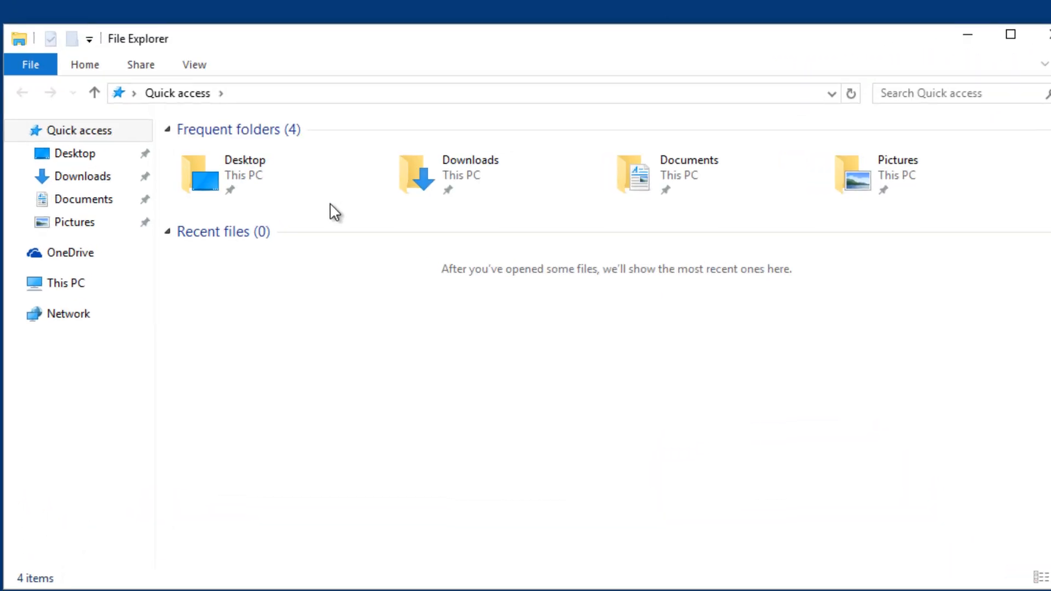
click(241, 175)
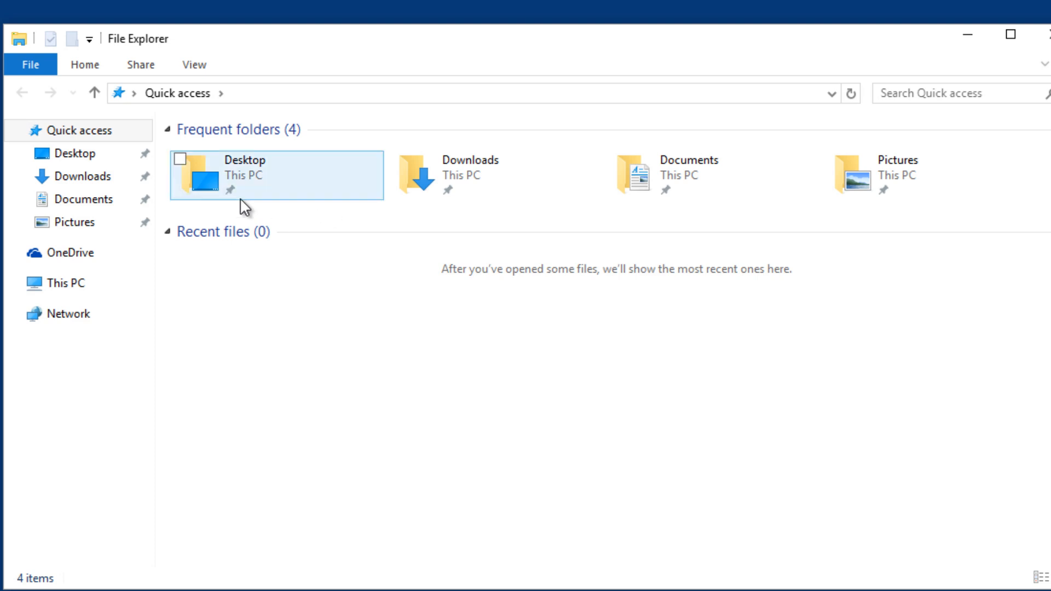
click(65, 282)
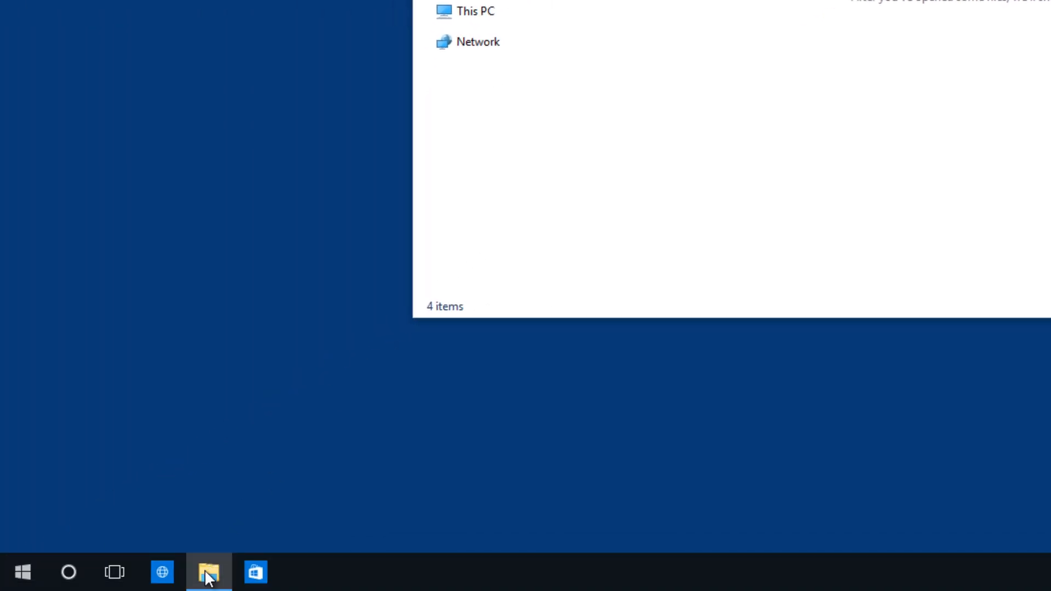
right_click(208, 572)
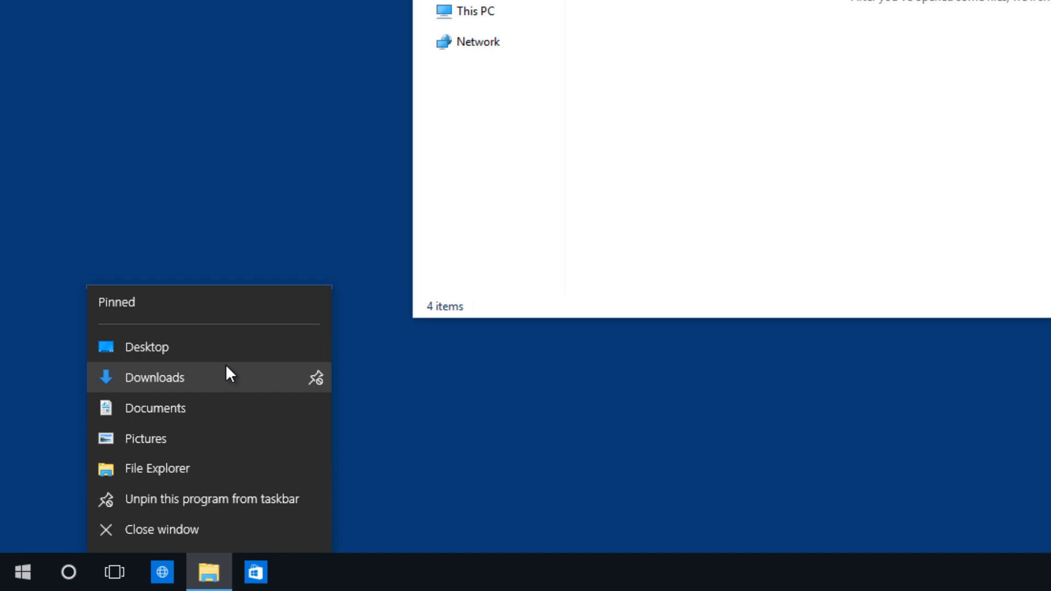
mouse_move(254, 394)
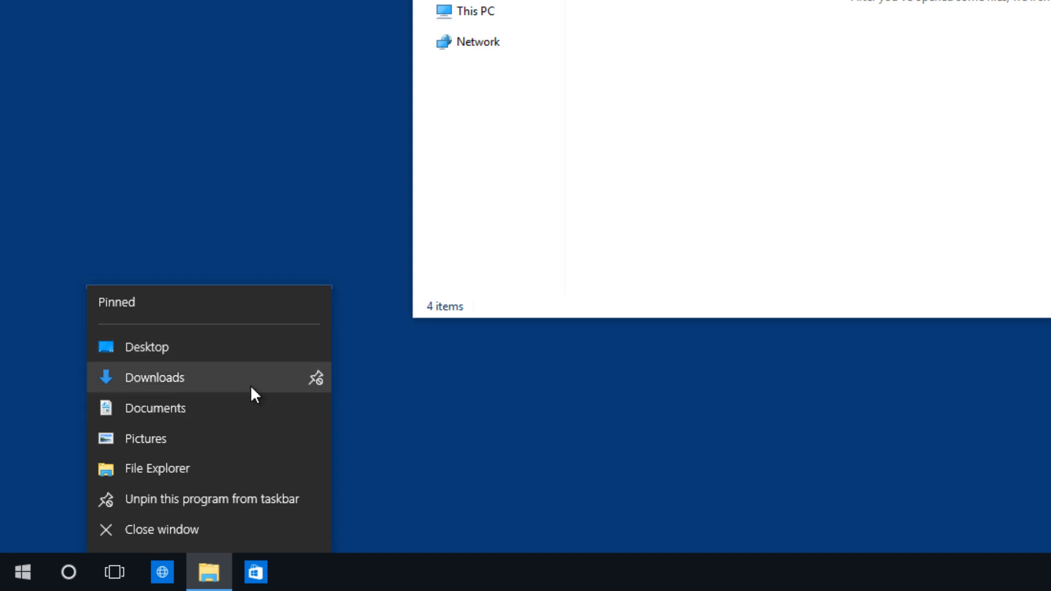
mouse_move(154, 377)
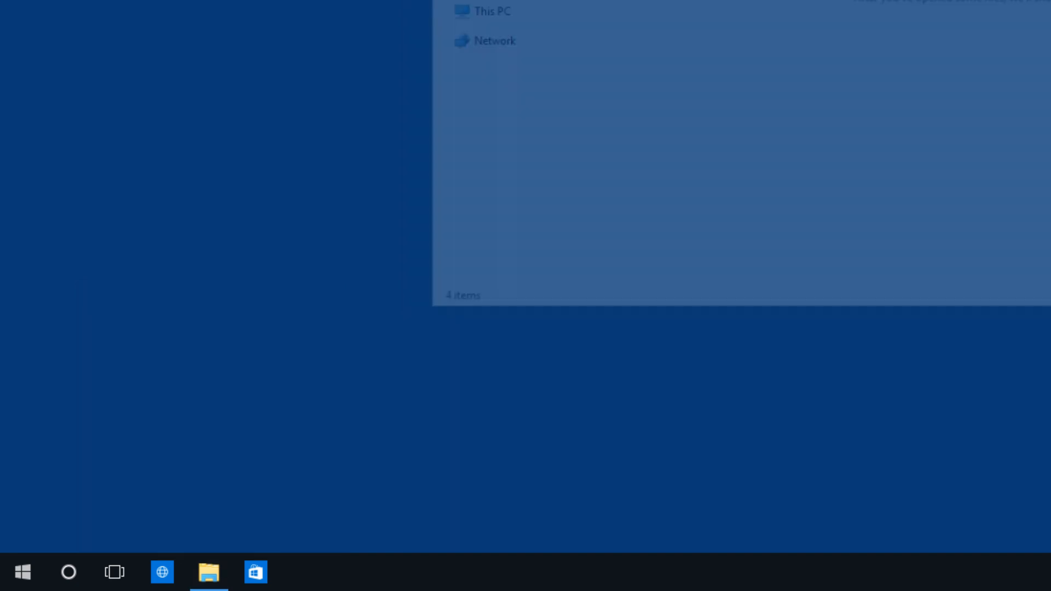
Step: Launch Edge to msn.com and view Bing, Favorites Bar and Phone in the Favorites hub
click(161, 573)
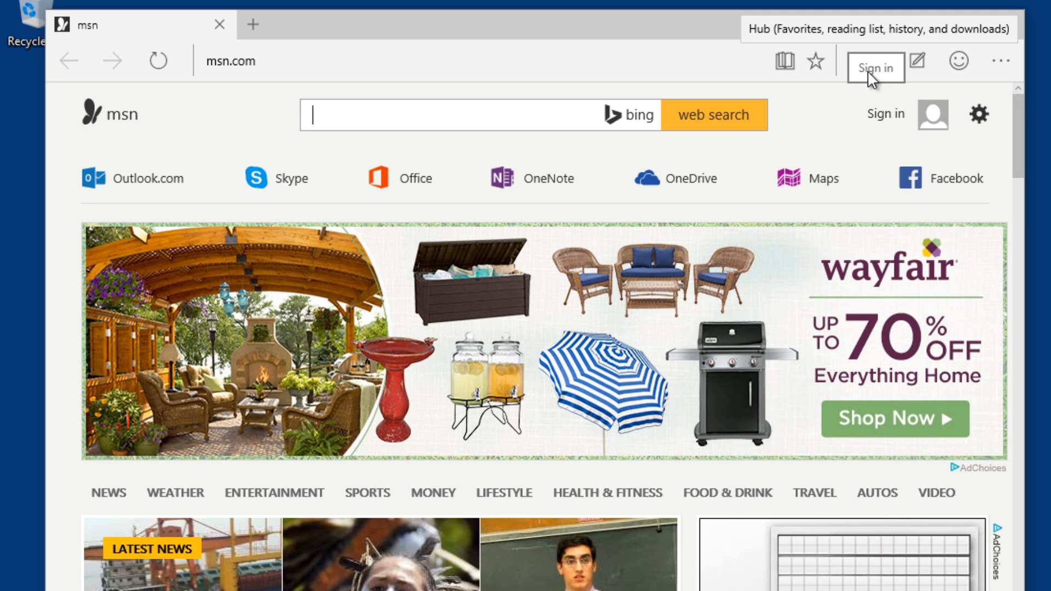
click(783, 60)
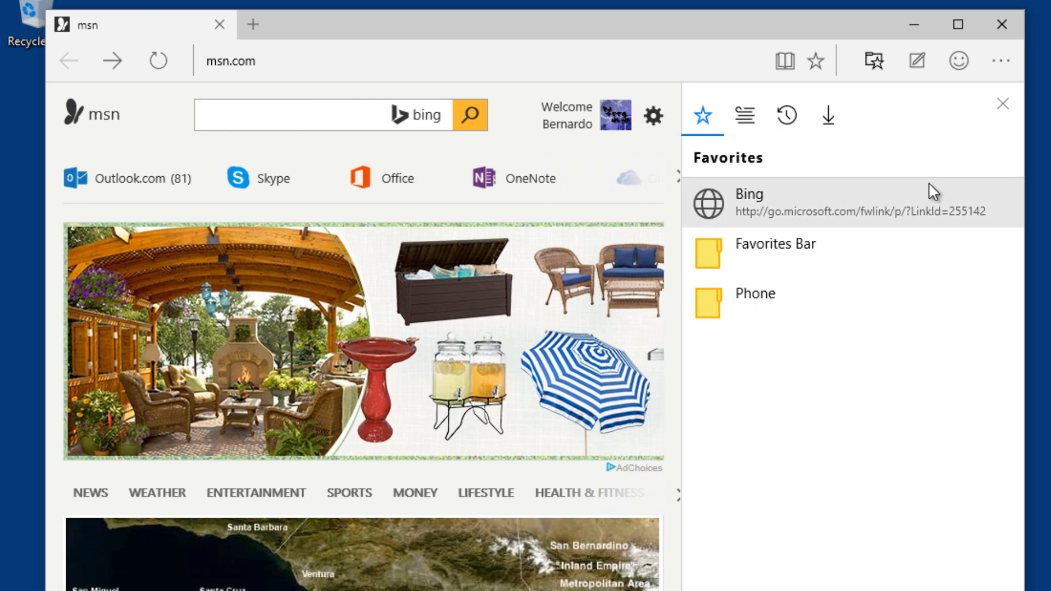
click(118, 580)
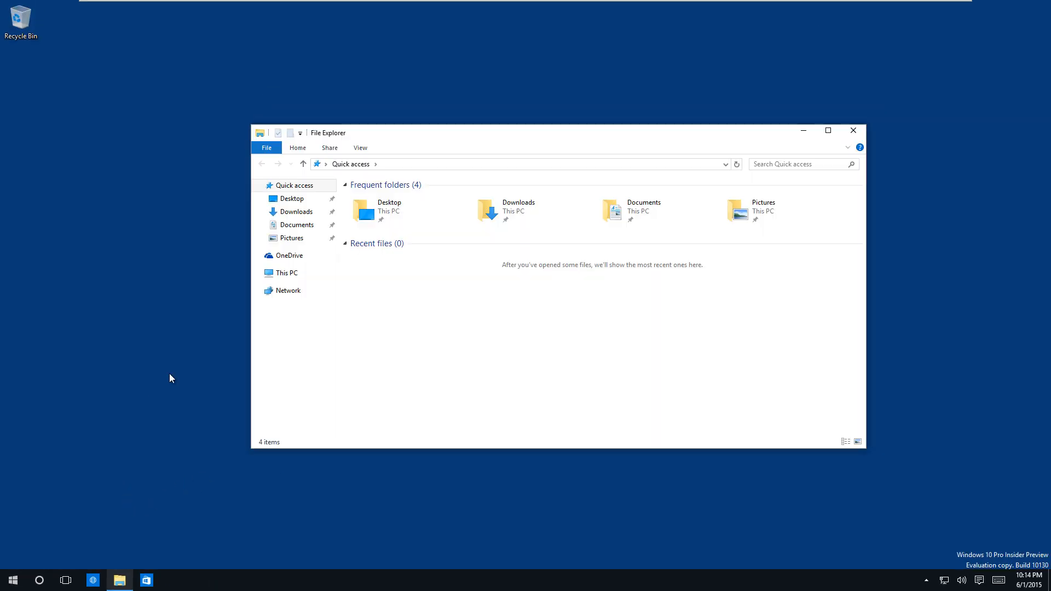
Step: Close File Explorer, reopen Edge on msn.com, and bring up Task view
click(65, 580)
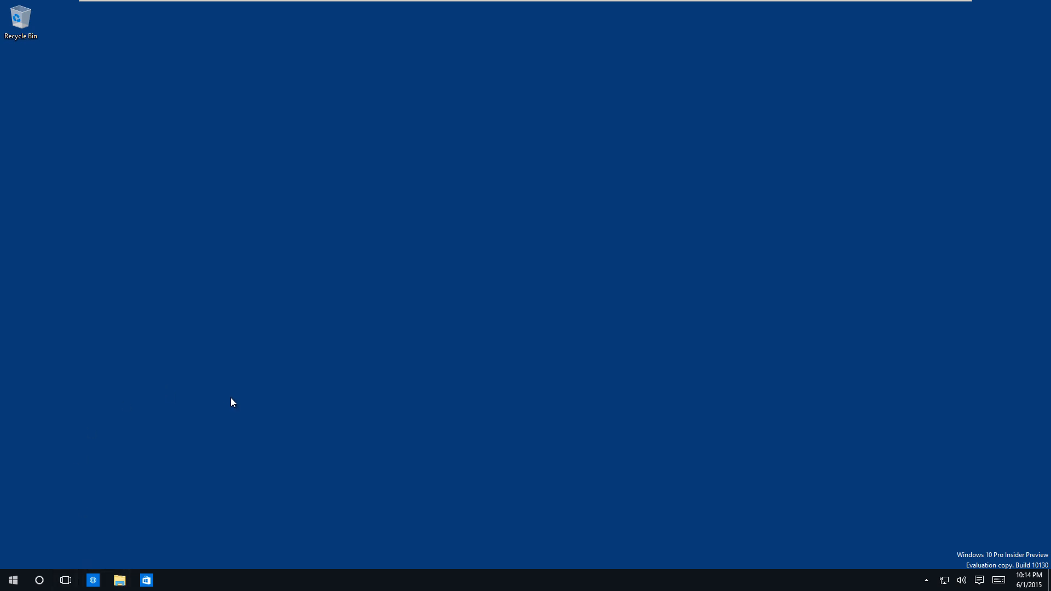
click(93, 580)
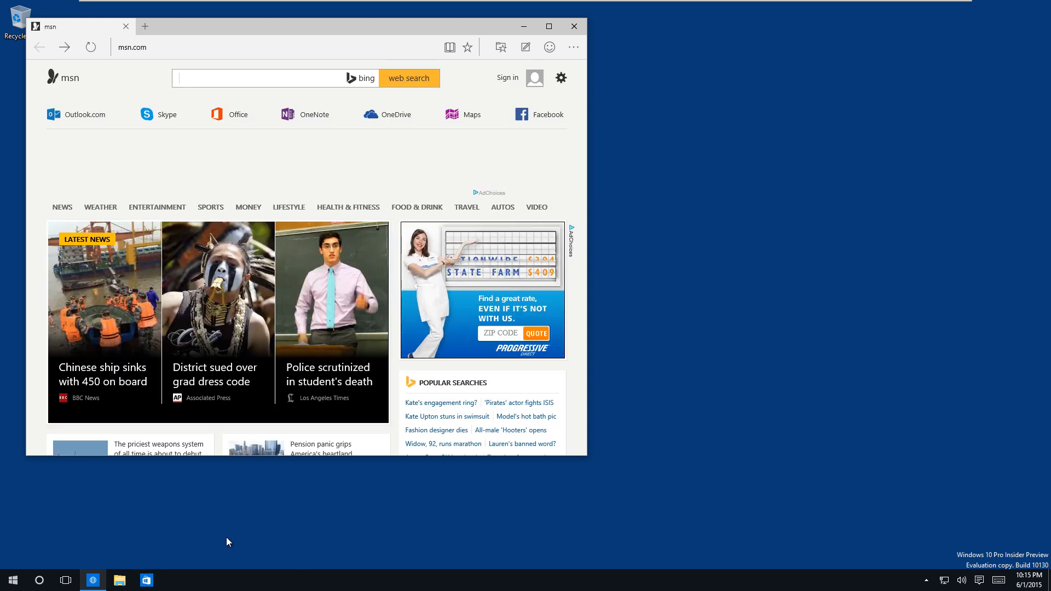
mouse_move(206, 541)
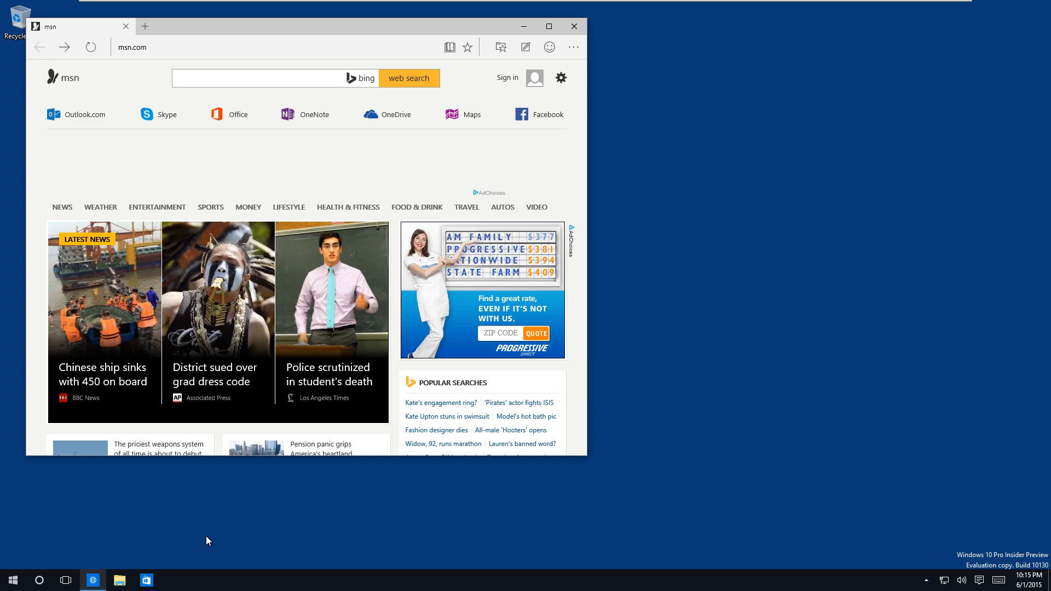
mouse_move(65, 580)
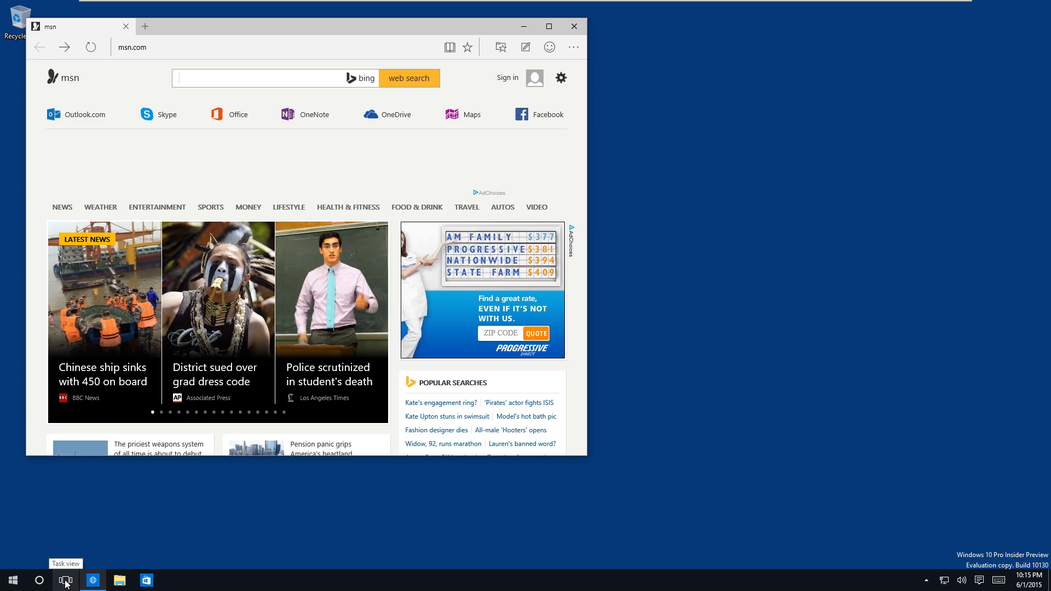
click(65, 579)
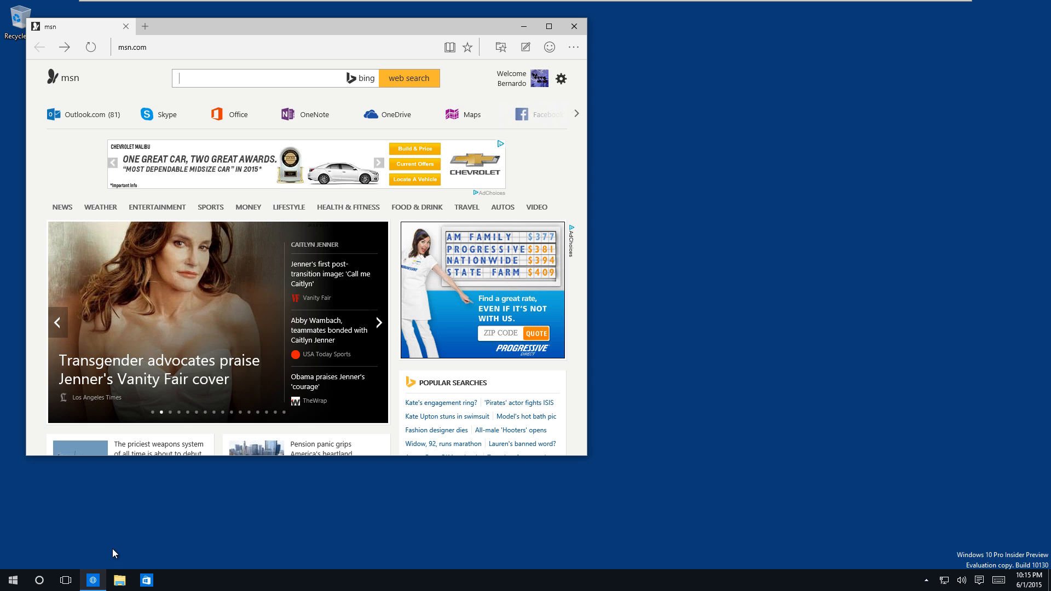
click(379, 323)
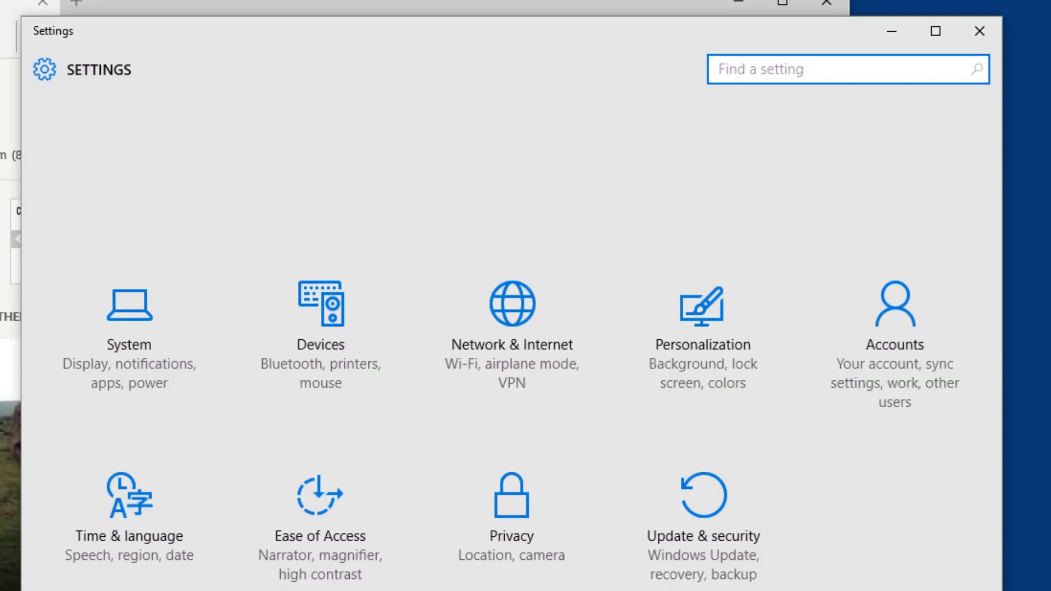
Step: Set the System > Multitasking taskbar option to show windows open on All desktops
click(128, 315)
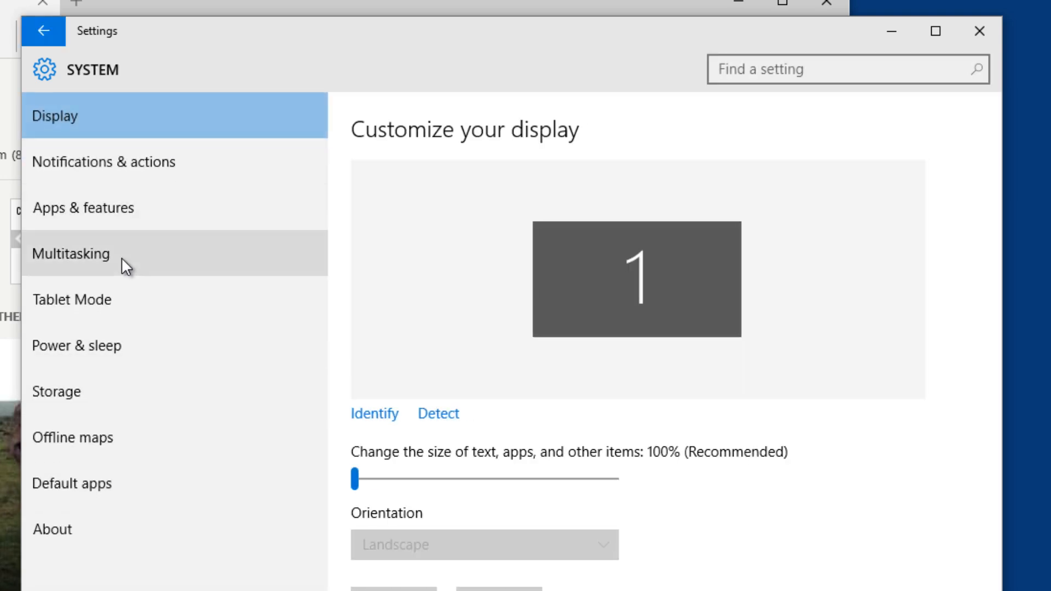
click(71, 253)
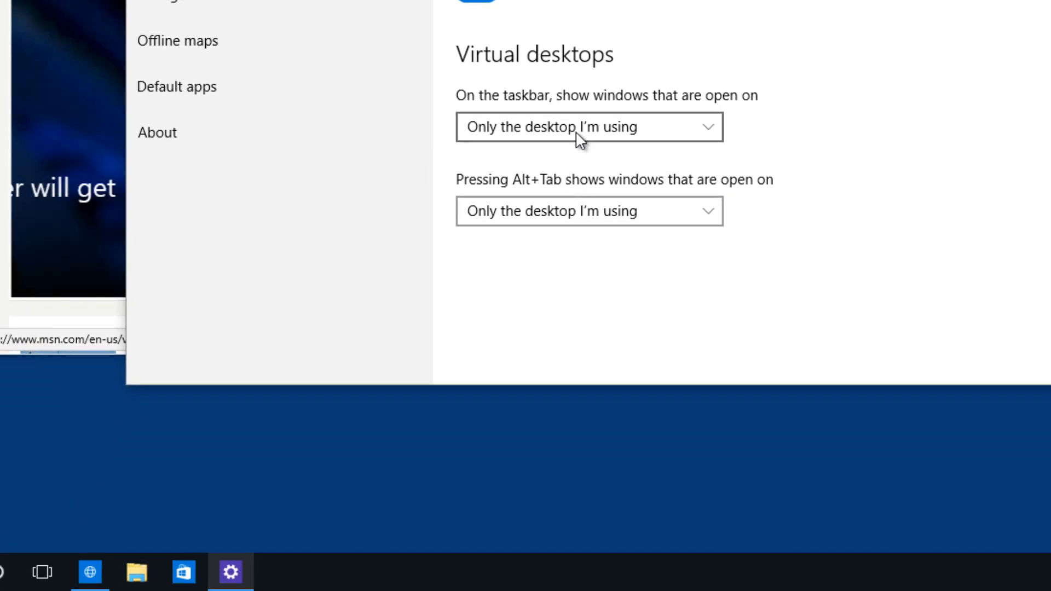
click(588, 126)
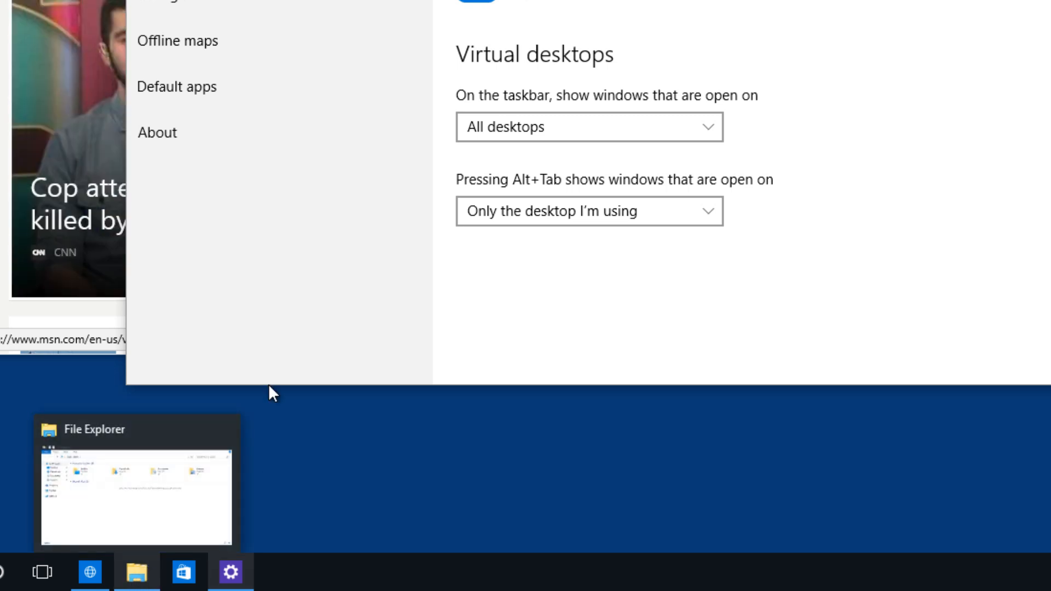
click(589, 126)
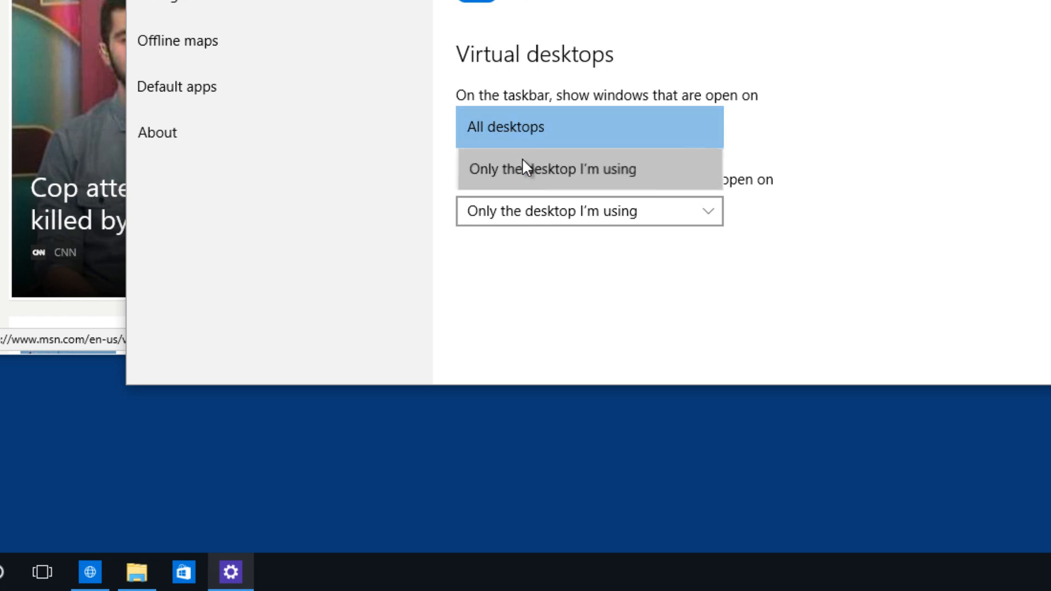
click(552, 169)
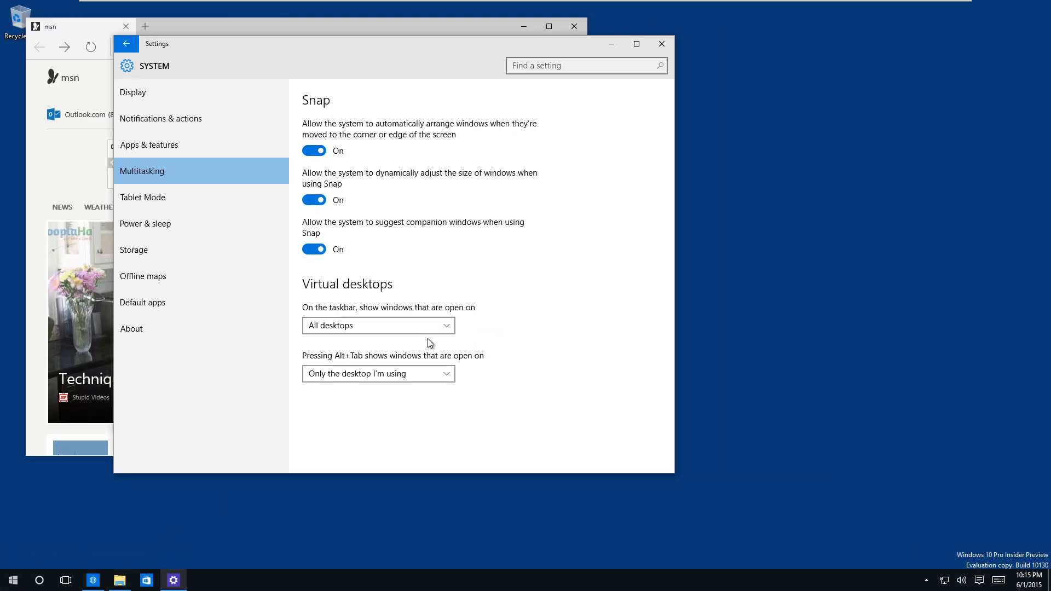
key(Win+C)
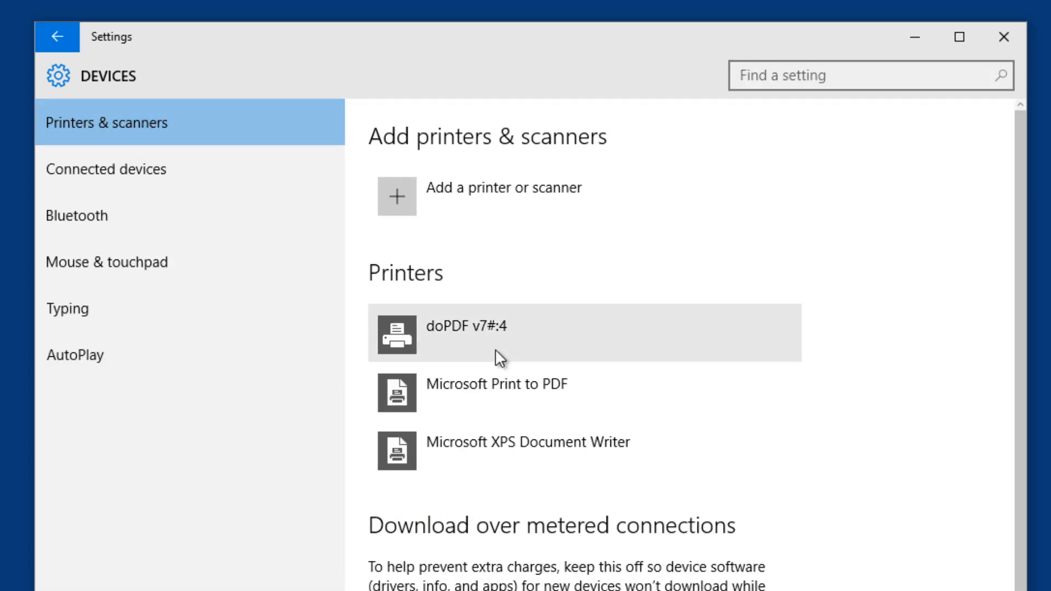
mouse_move(480, 392)
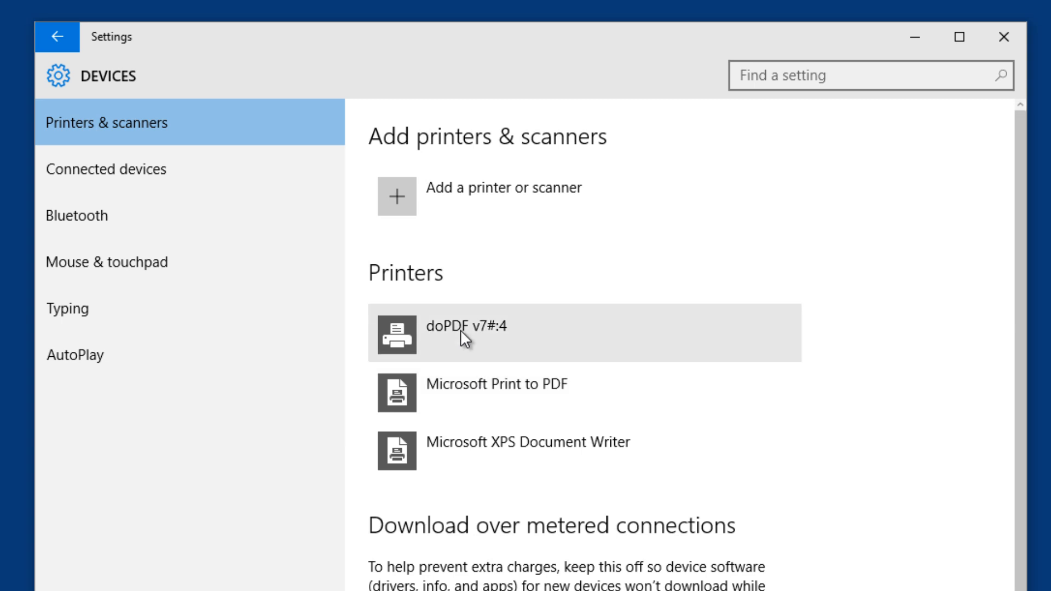
mouse_move(505, 392)
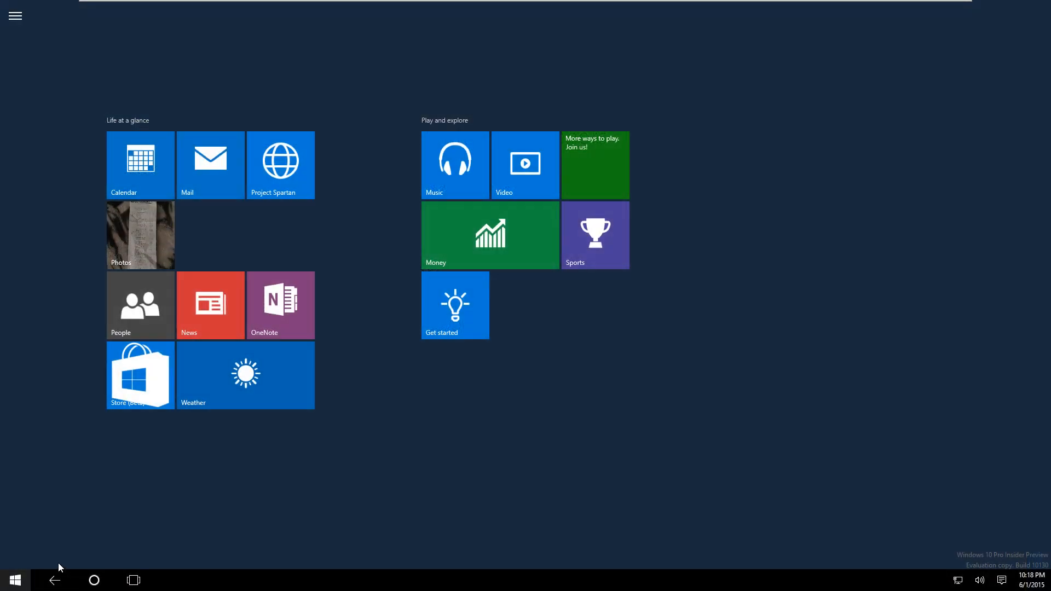
mouse_move(129, 523)
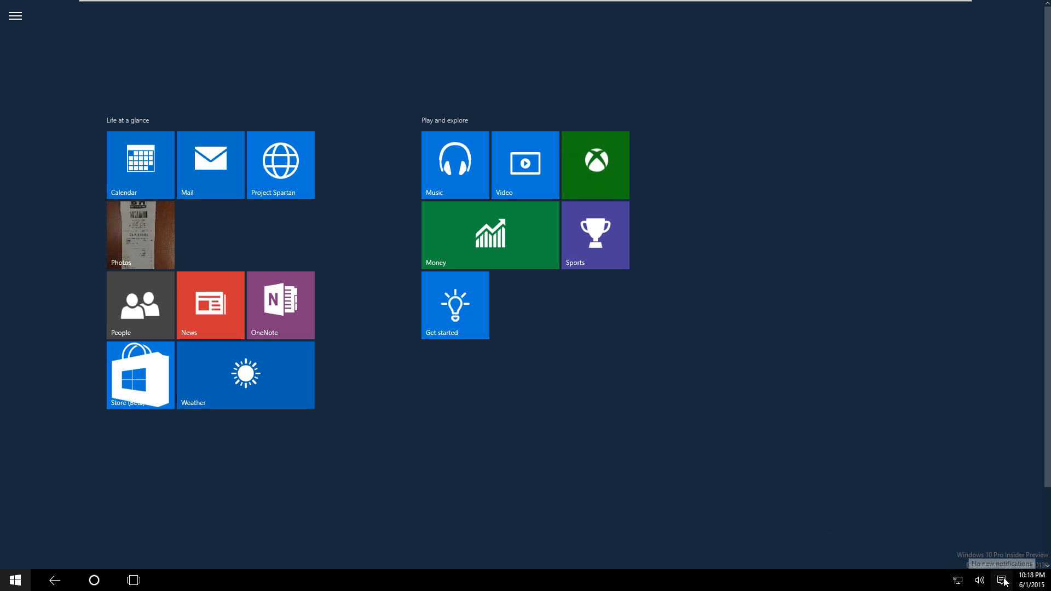
Step: Switch Tablet mode off from Action Center and close the Store (Beta) window
click(1003, 580)
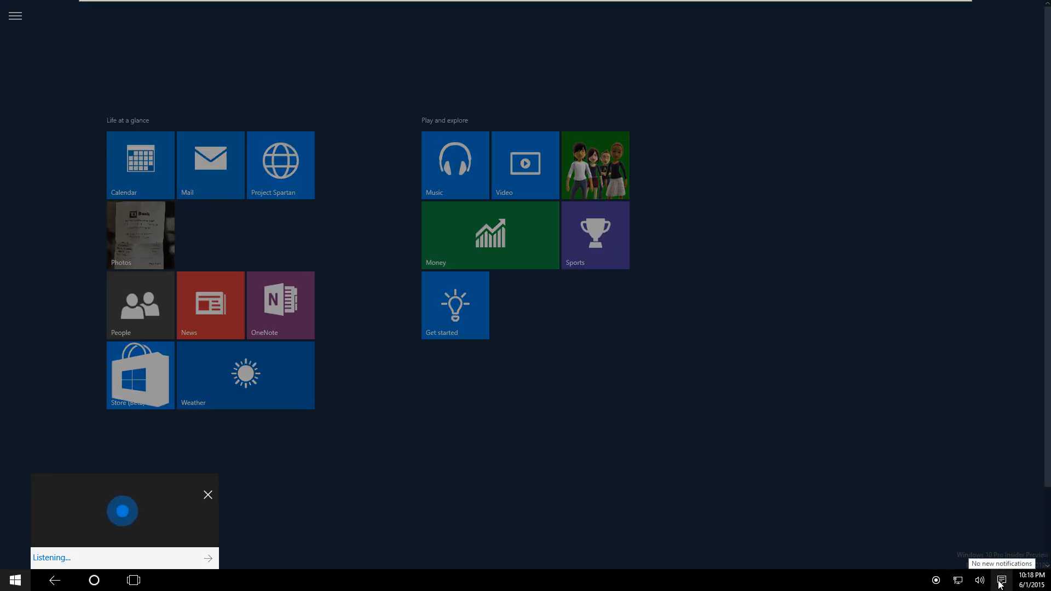
click(208, 494)
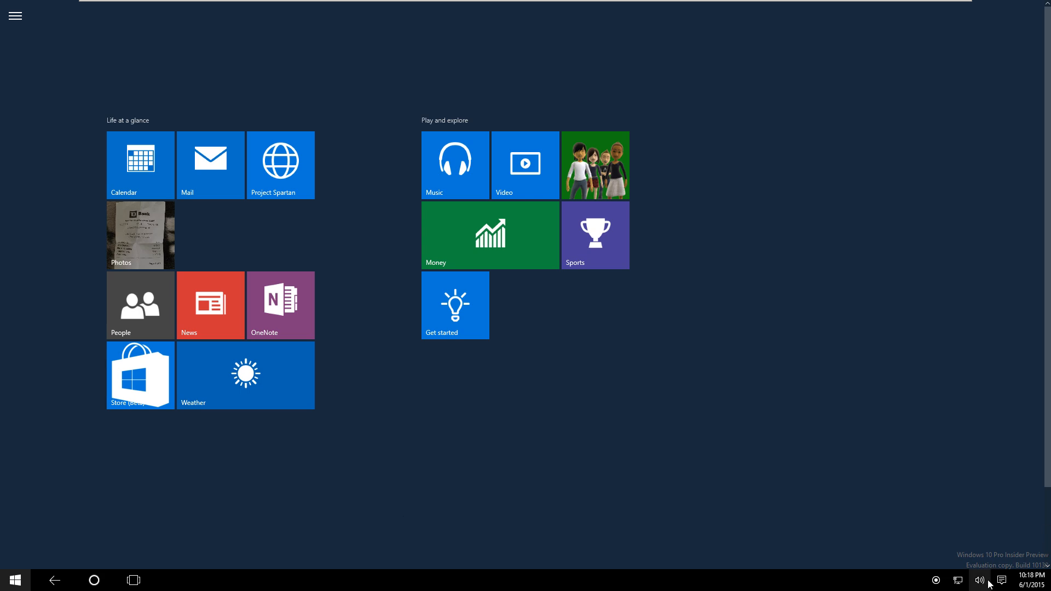
click(1002, 581)
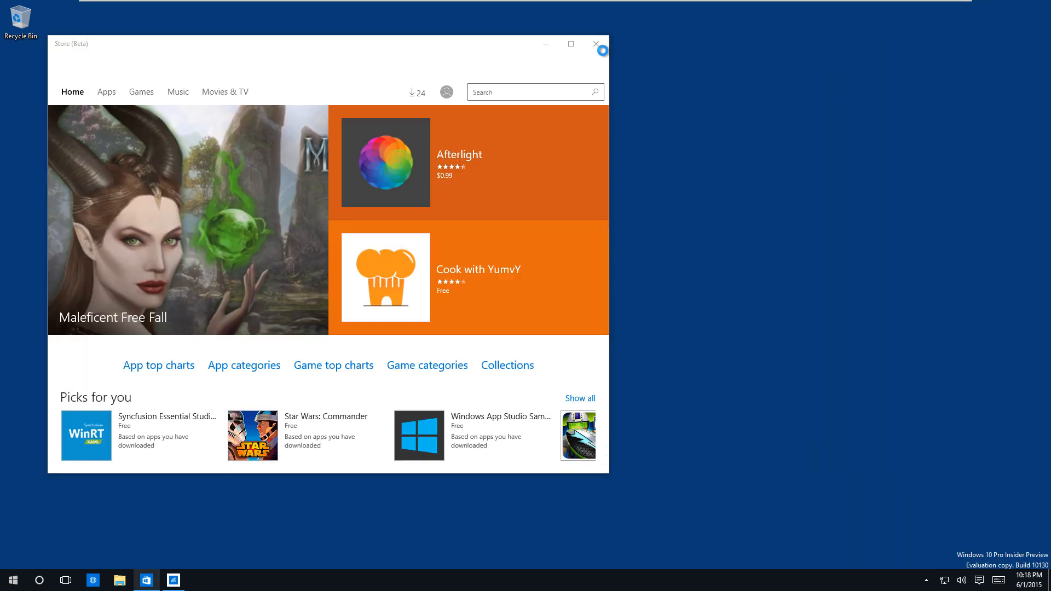
click(595, 44)
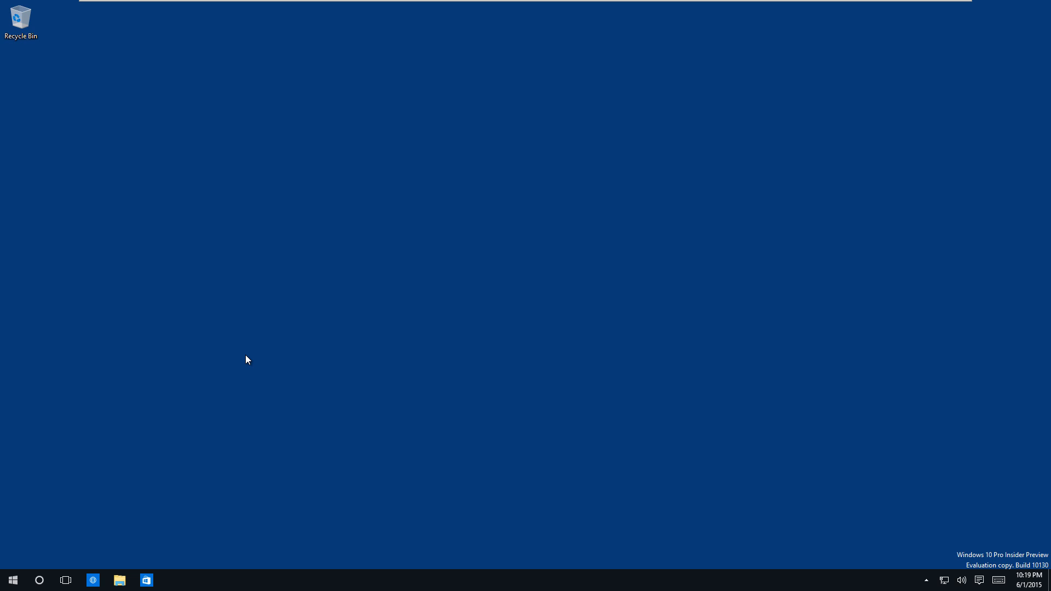
click(12, 580)
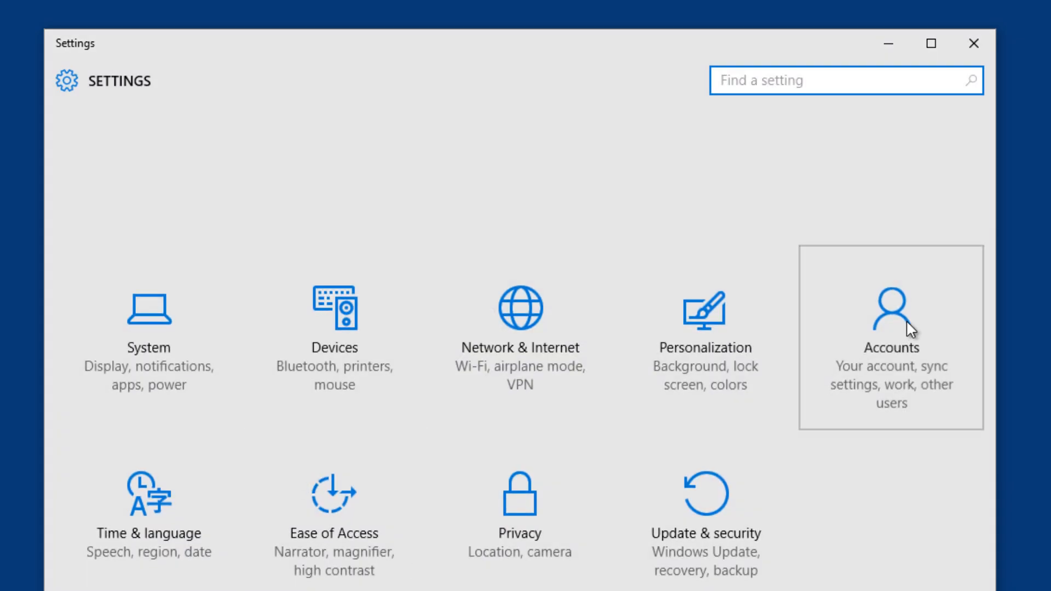
Step: Go to Accounts > Sign-in options and scroll down to the Windows Hello section
click(890, 338)
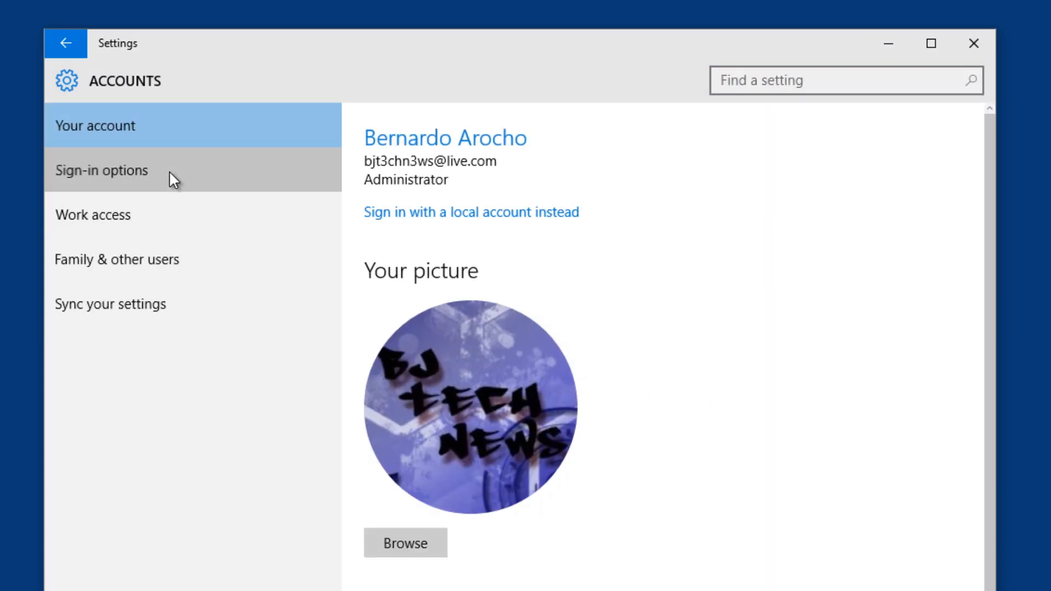
click(102, 170)
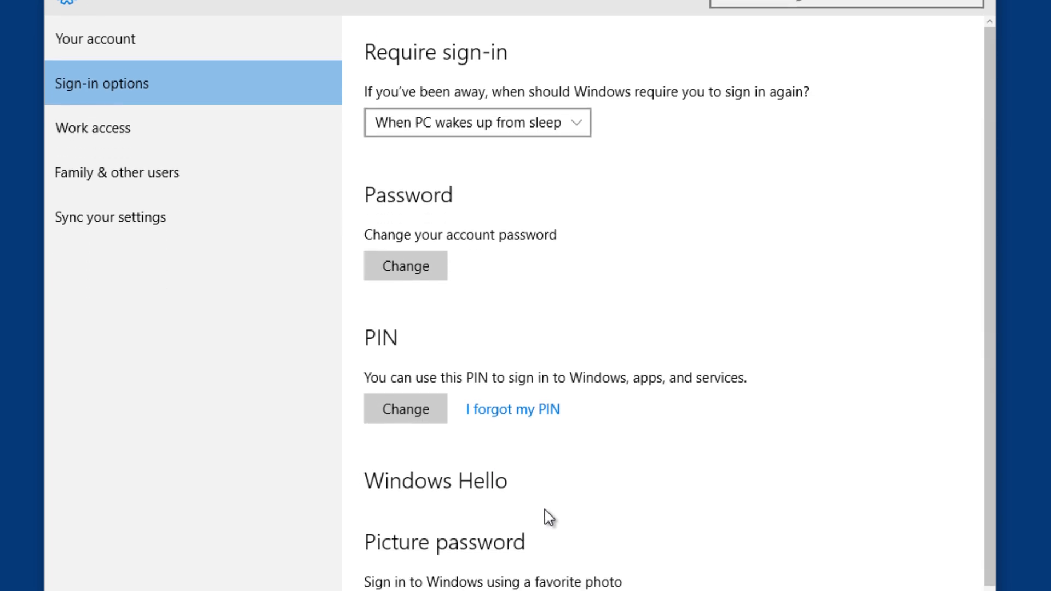
scroll(down, 3)
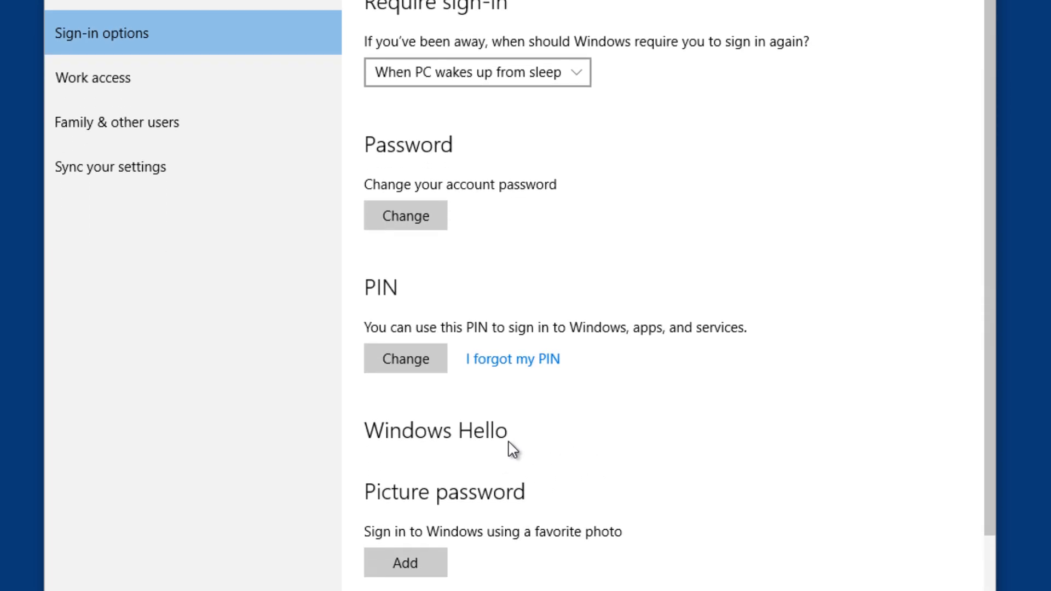
mouse_move(545, 449)
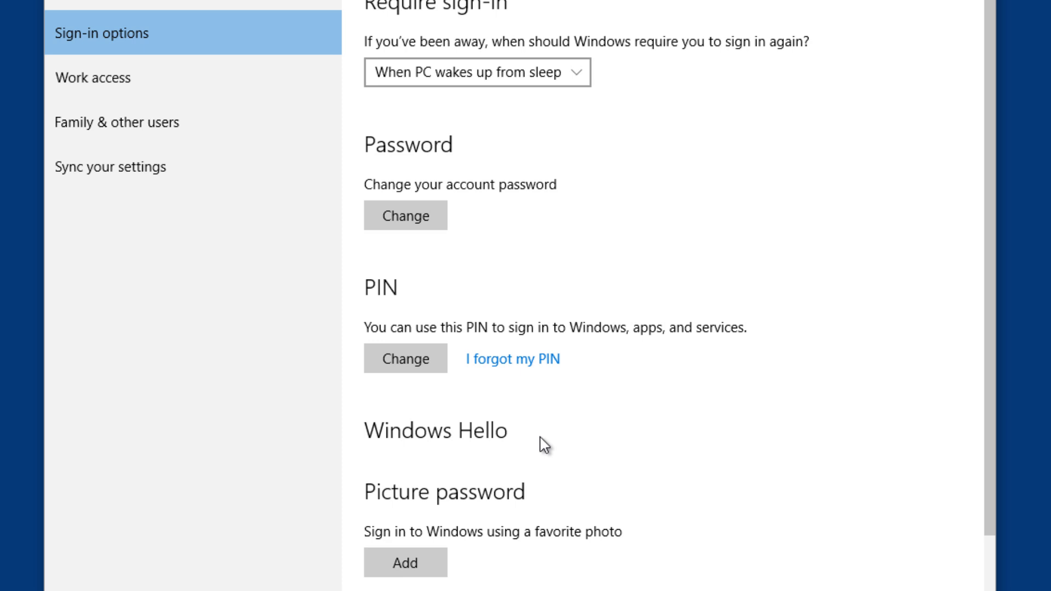
mouse_move(570, 442)
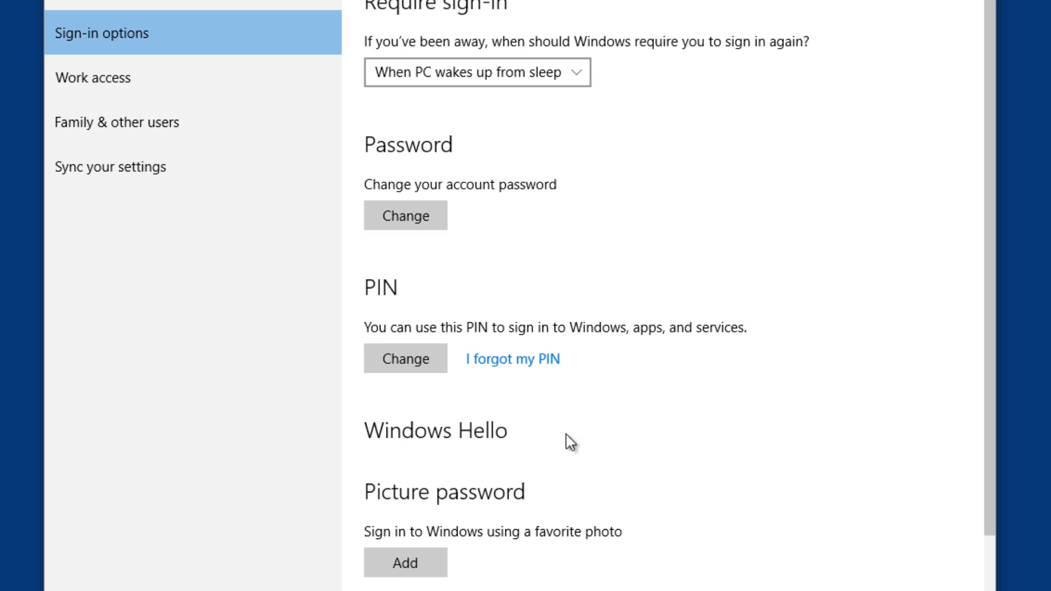
mouse_move(490, 458)
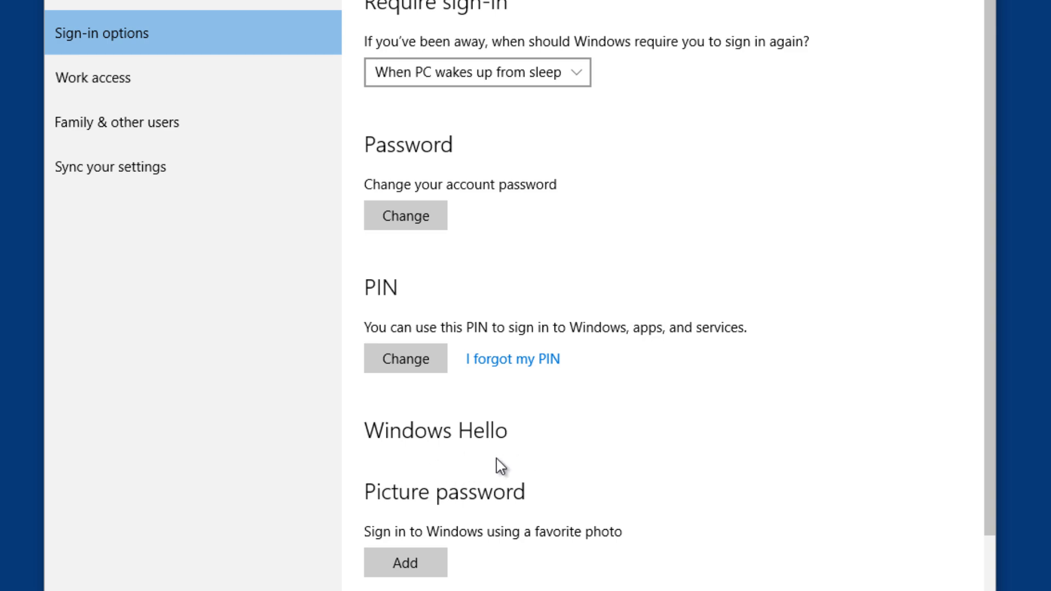
Step: Return to the Settings home page and close the Settings window
click(22, 573)
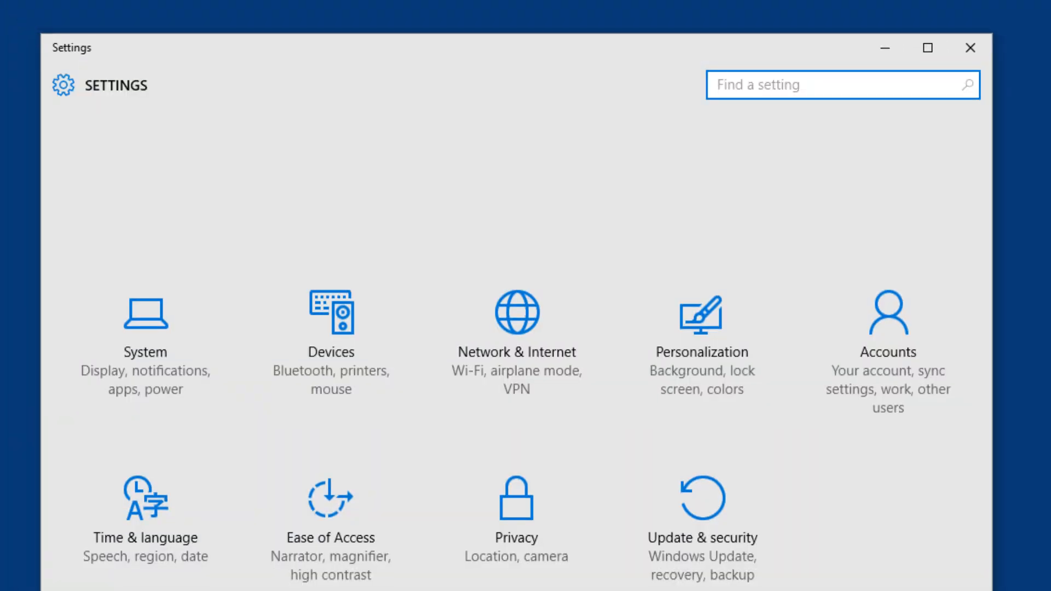
click(22, 573)
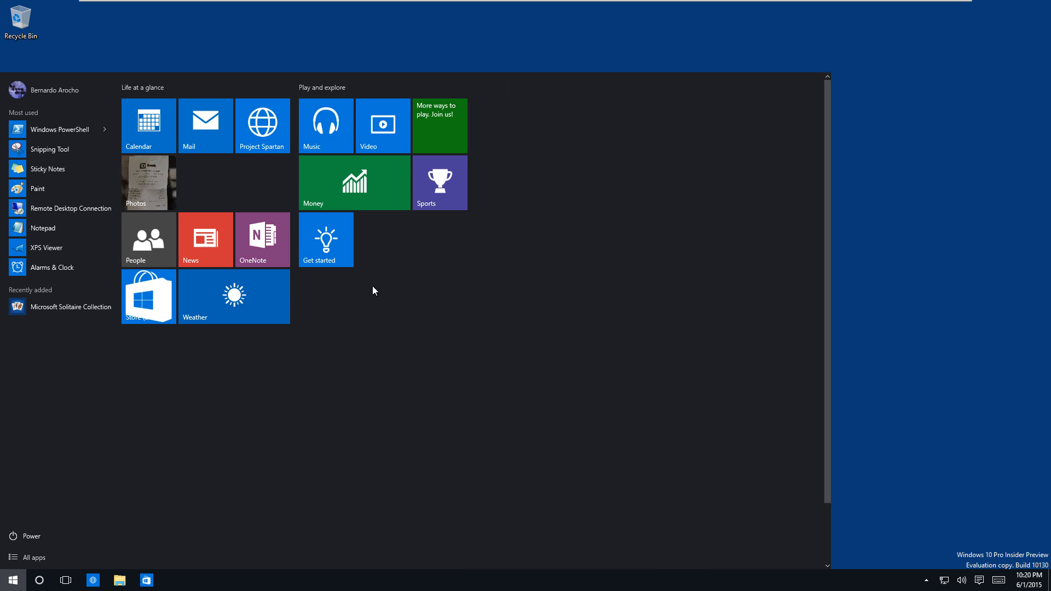
mouse_move(543, 298)
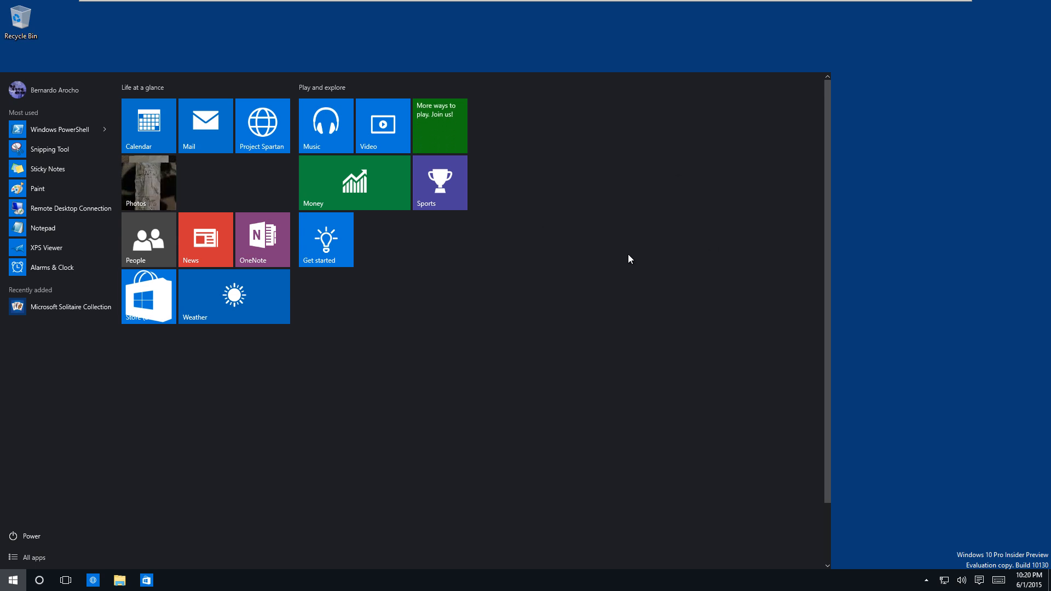
mouse_move(408, 245)
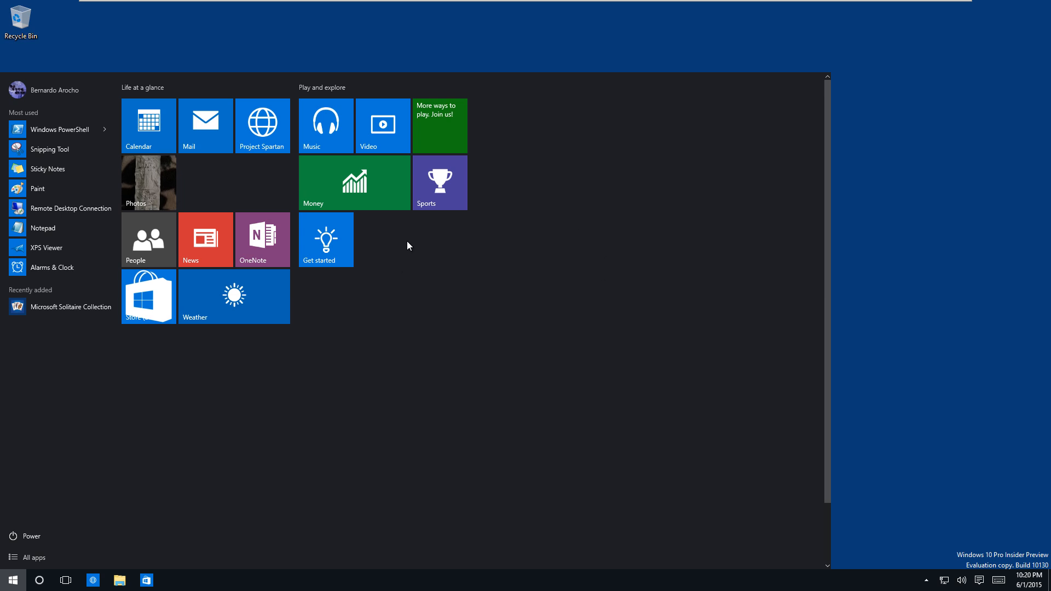
mouse_move(828, 179)
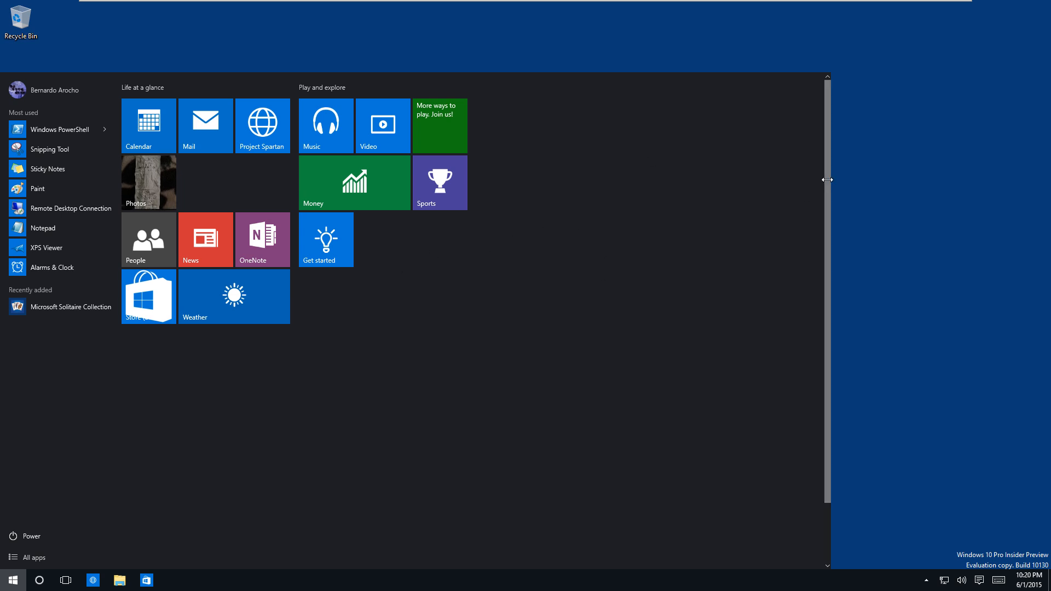